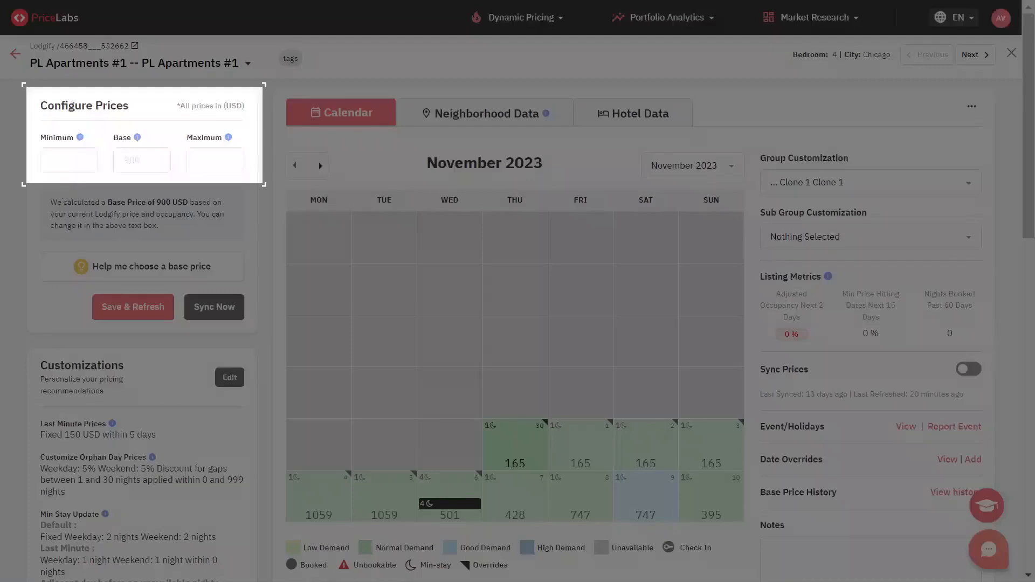
- Point out the minimum and base price fields on PL Apartments #1's Configure Prices page
click(68, 160)
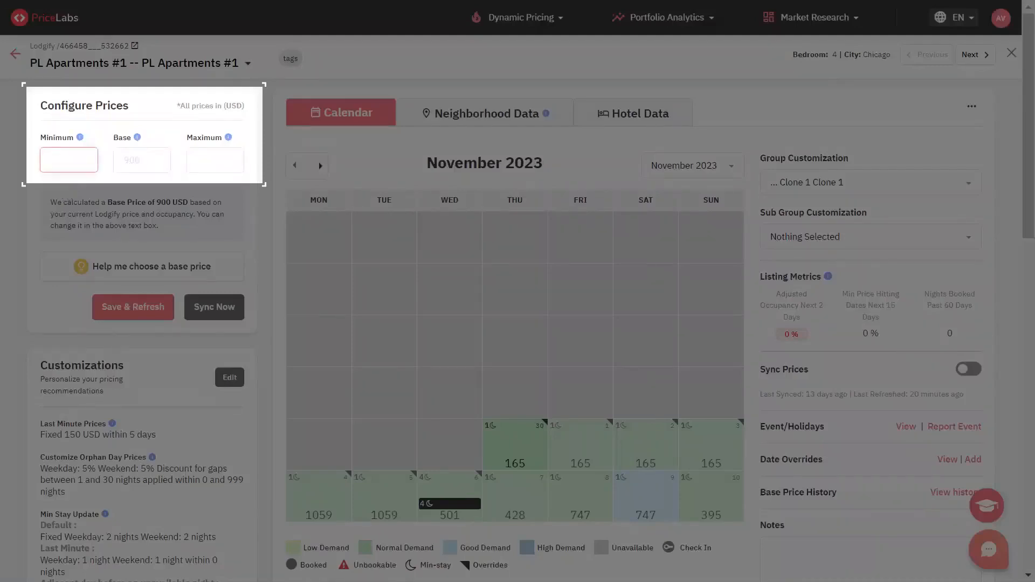
click(68, 160)
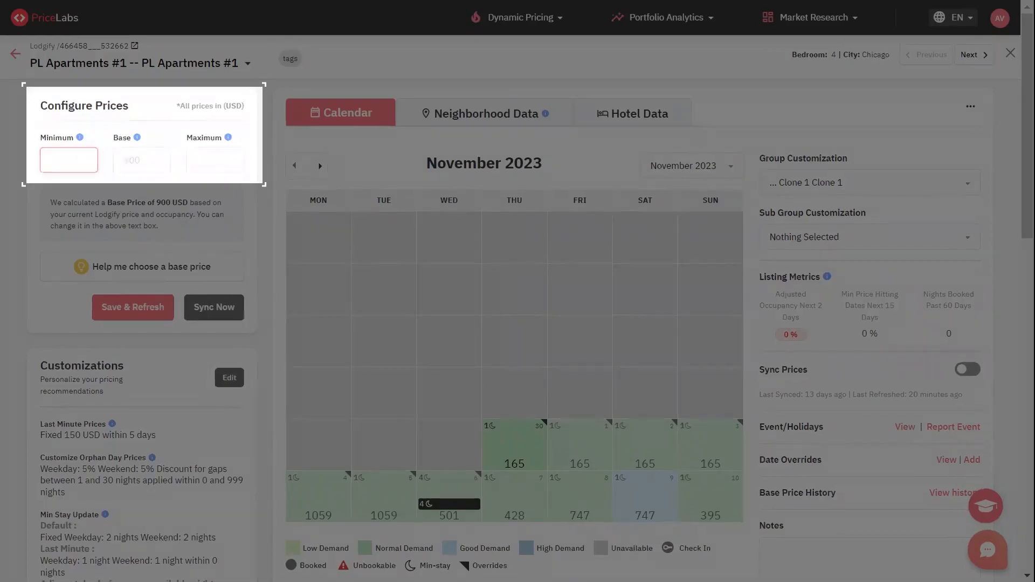
click(141, 160)
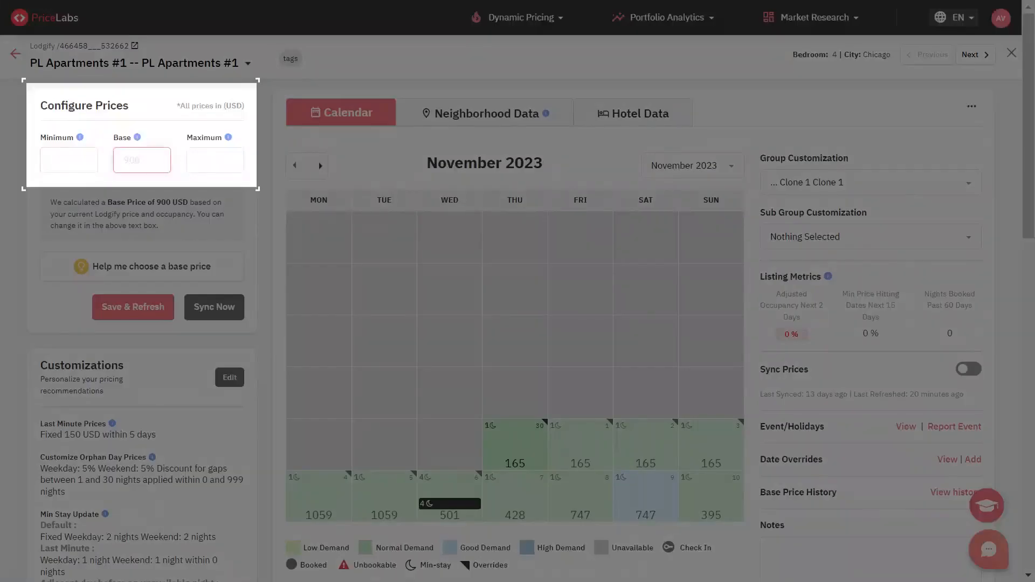
click(142, 160)
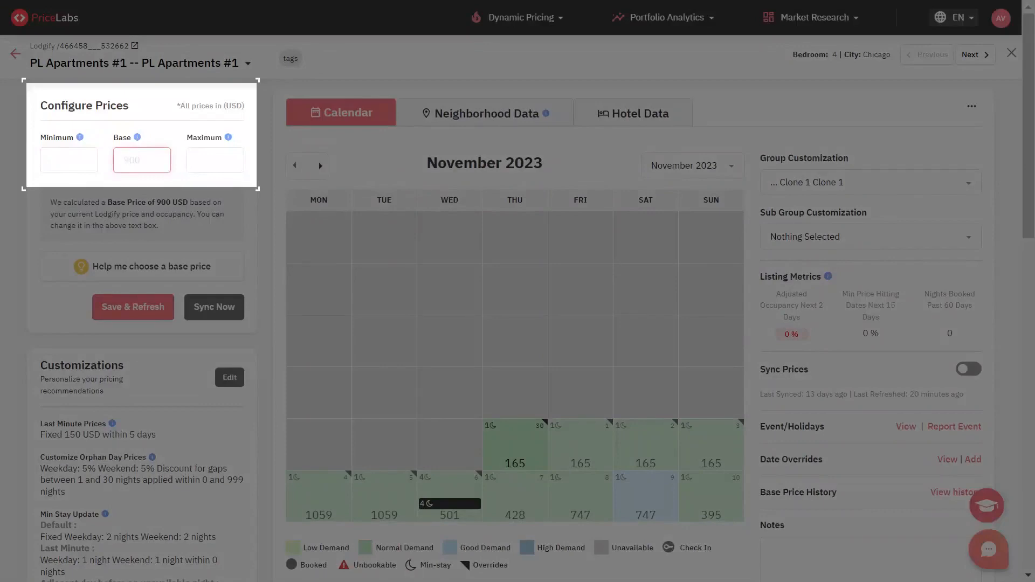
click(141, 159)
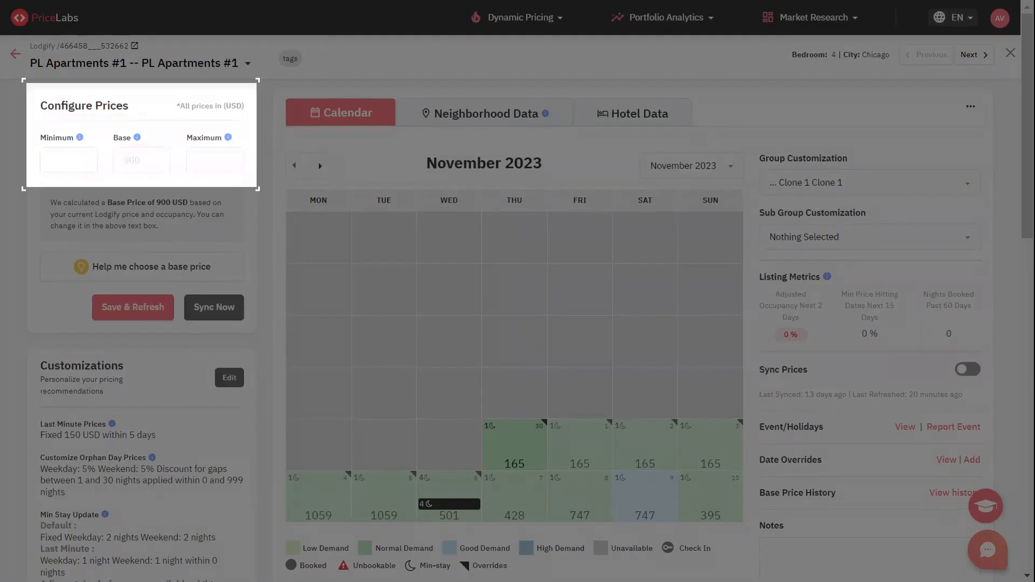
- Point out the maximum price field, then leave the listing for the empty Pricing Dashboard
click(214, 160)
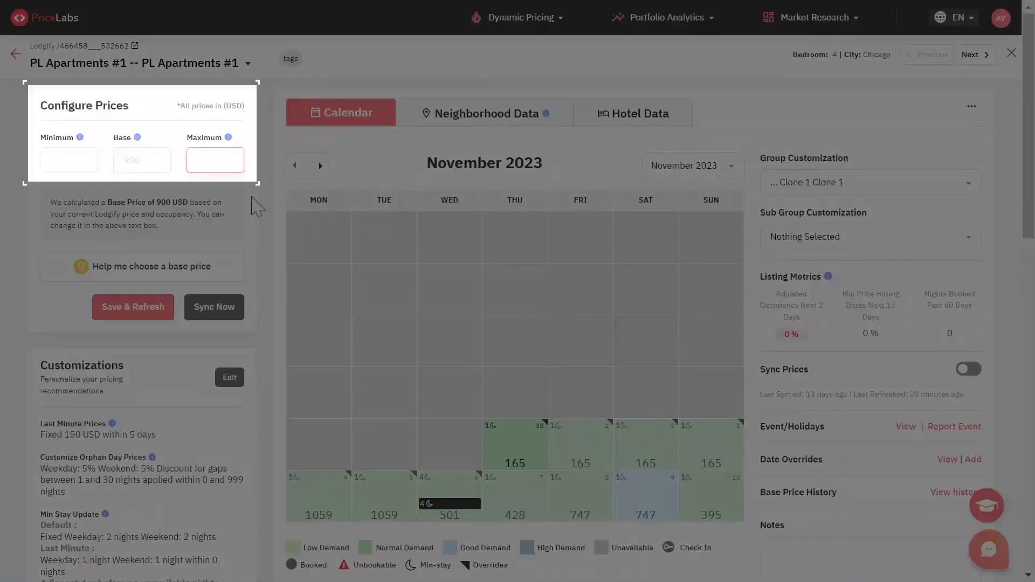
click(215, 160)
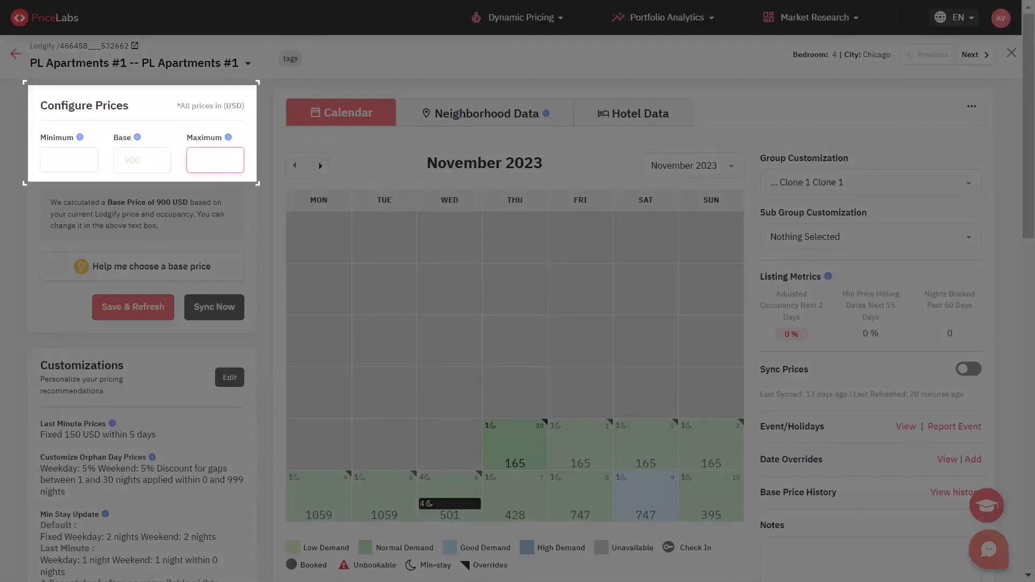
click(215, 159)
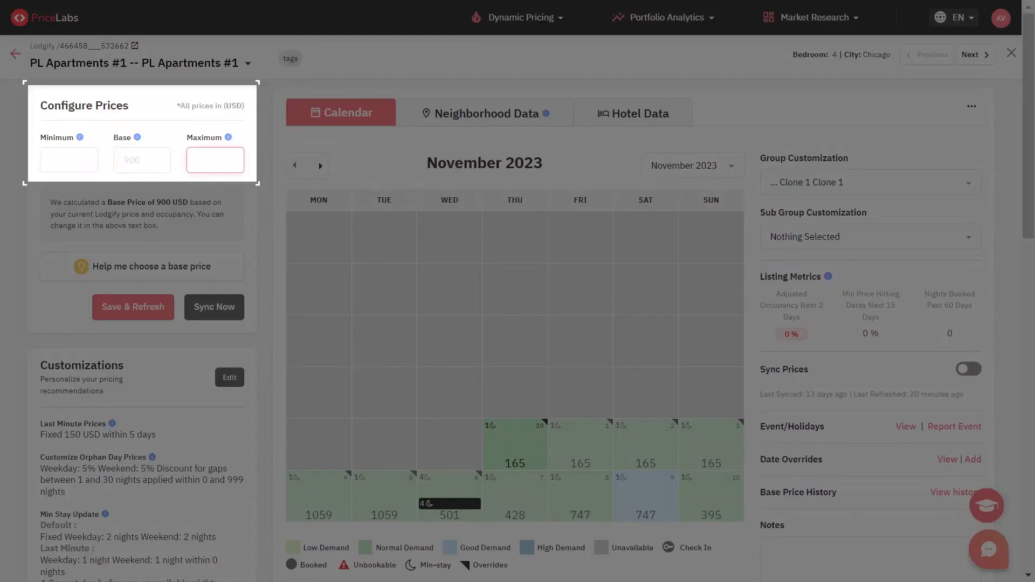
click(214, 160)
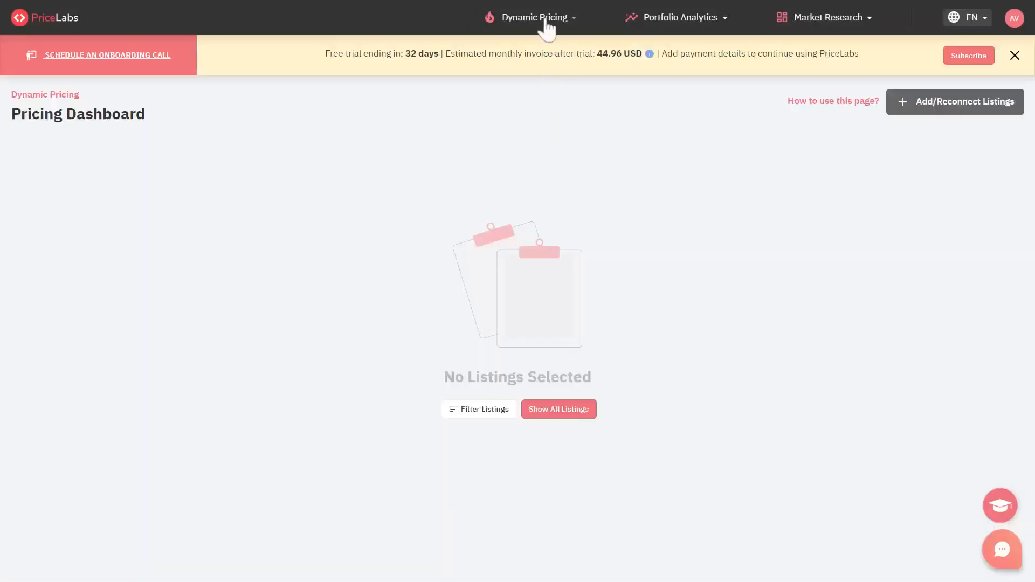
- Search 'pl apartments', reopen PL Apartments #1's price review, and point out the Maximum field
click(532, 17)
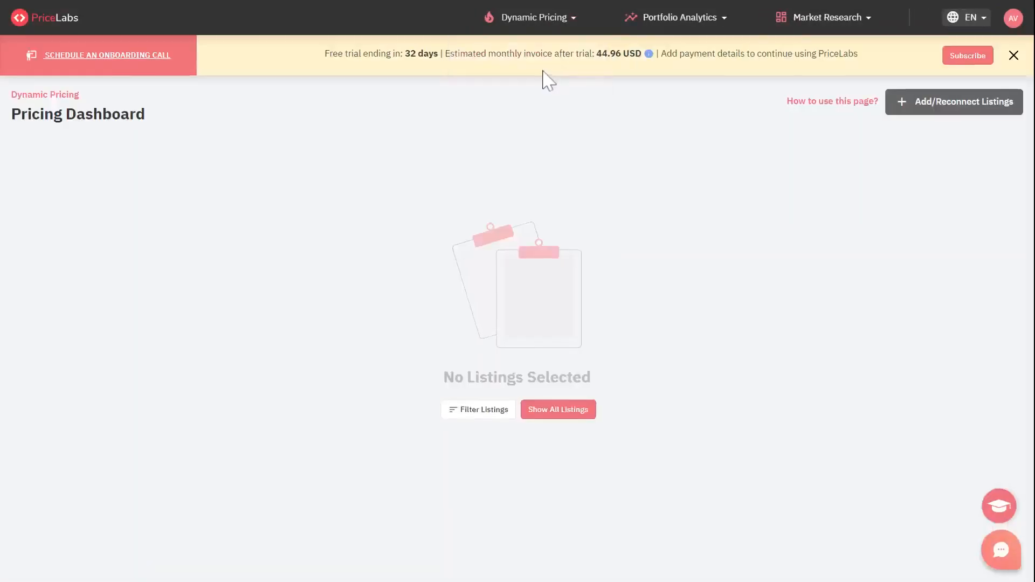
click(557, 409)
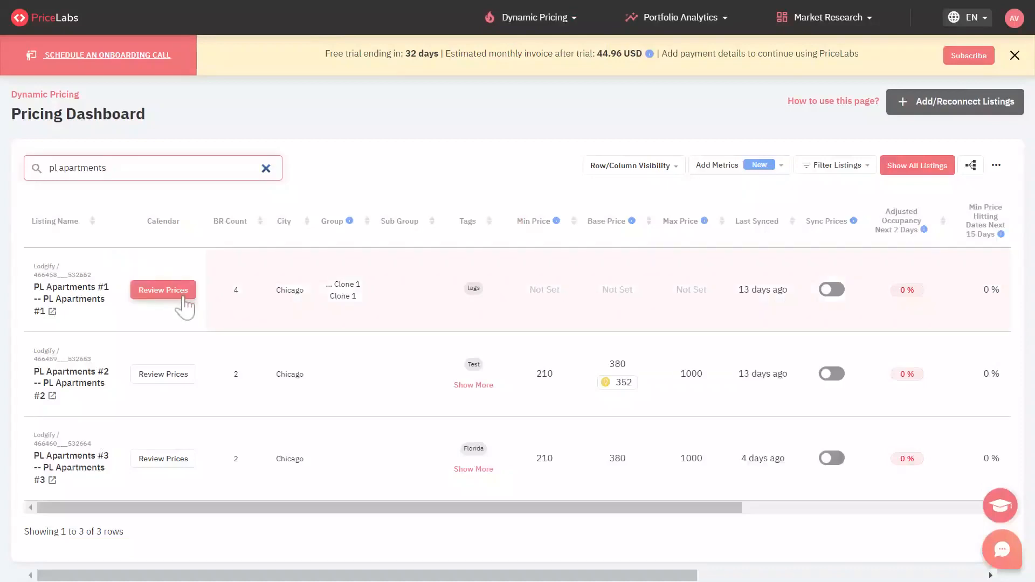
click(163, 291)
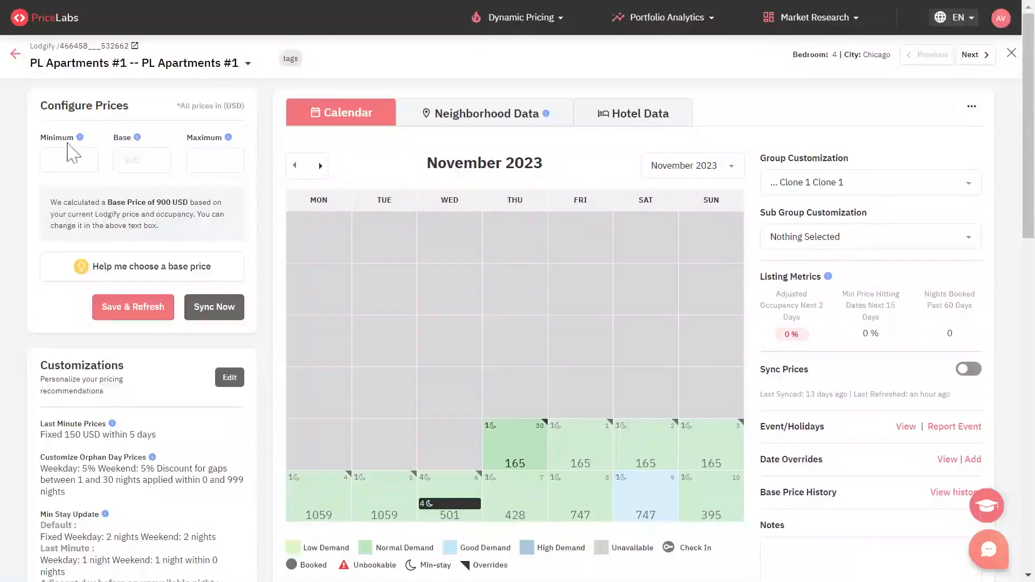
click(215, 159)
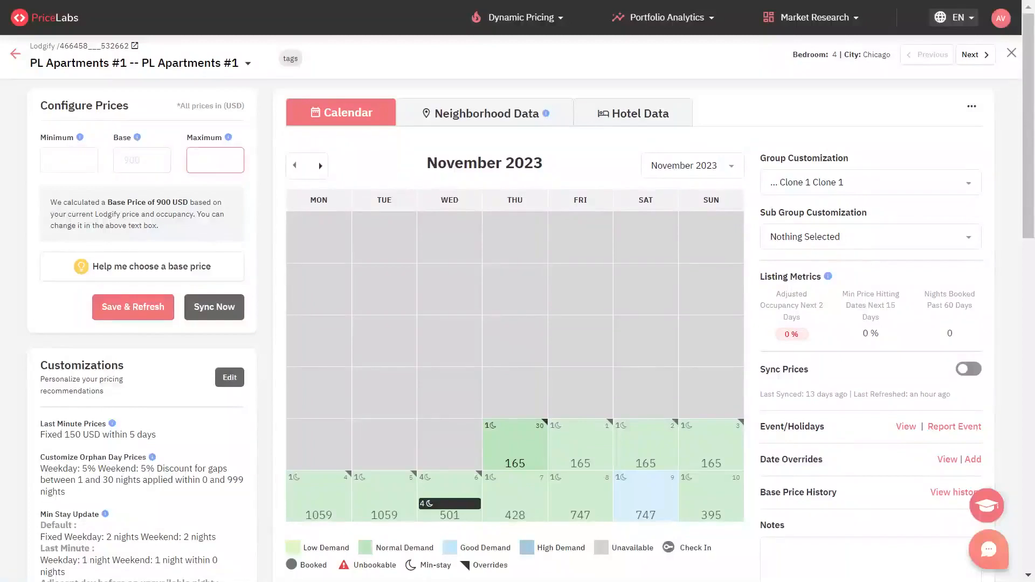